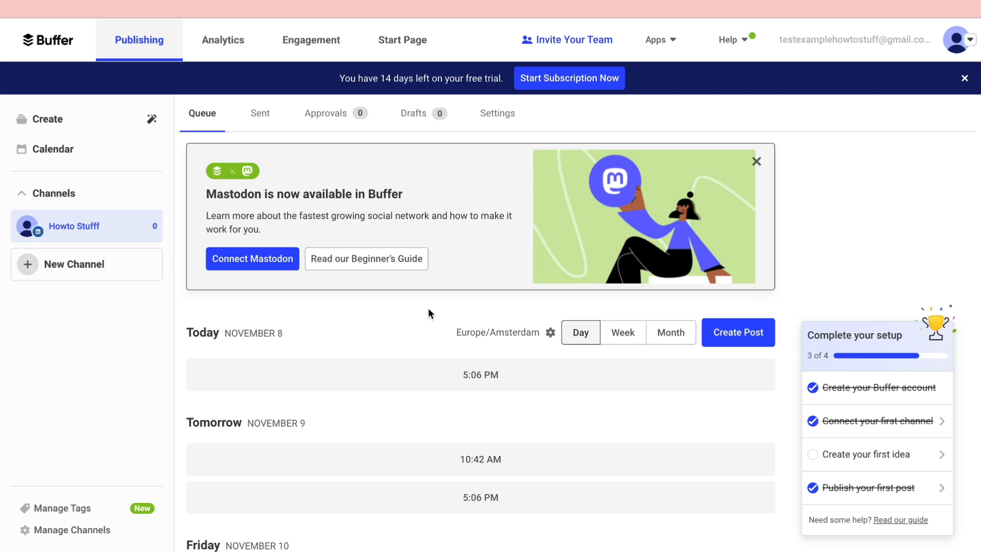
mouse_move(326, 248)
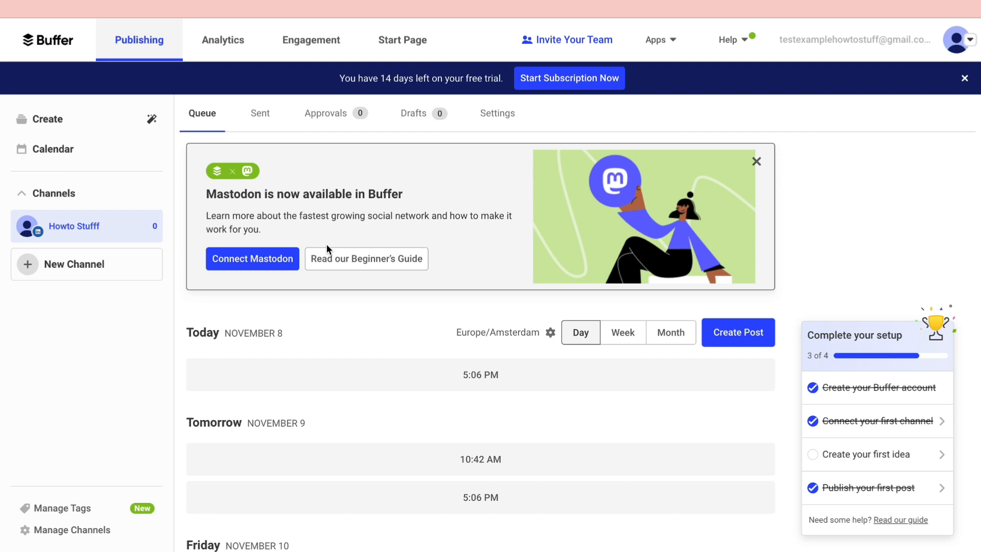
mouse_move(49, 264)
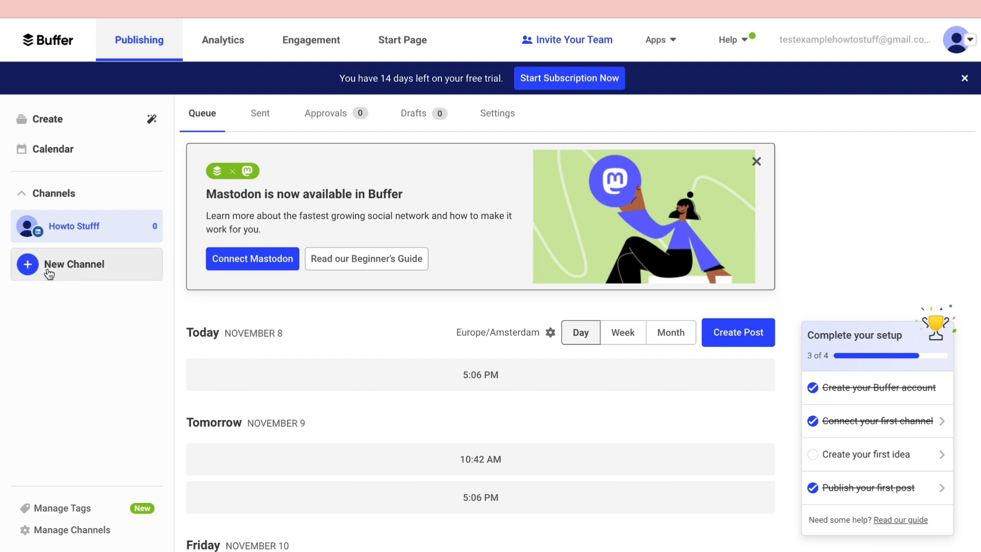
Step: Start adding a new channel and choose to connect an Instagram business account
left_click(73, 264)
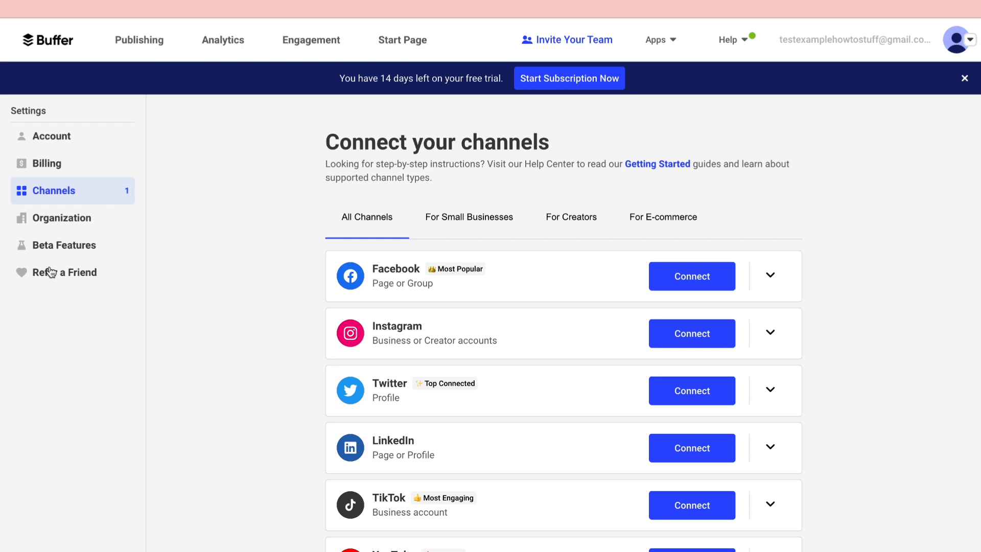
mouse_move(344, 386)
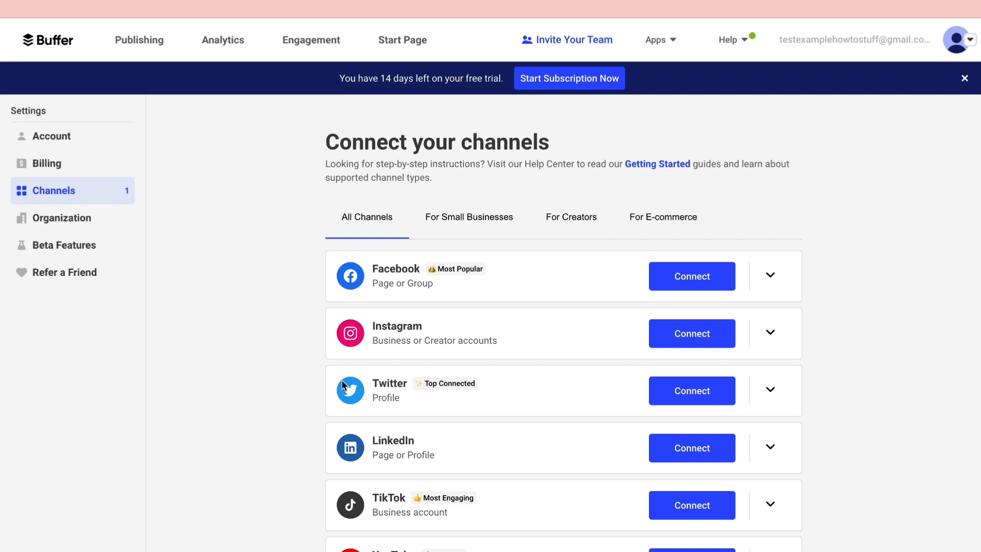
mouse_move(477, 340)
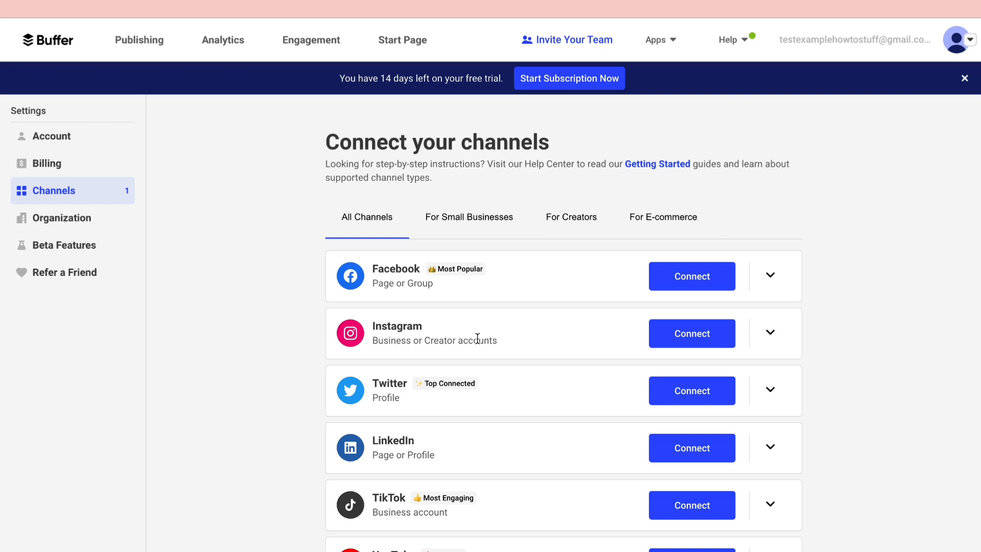
left_click(691, 332)
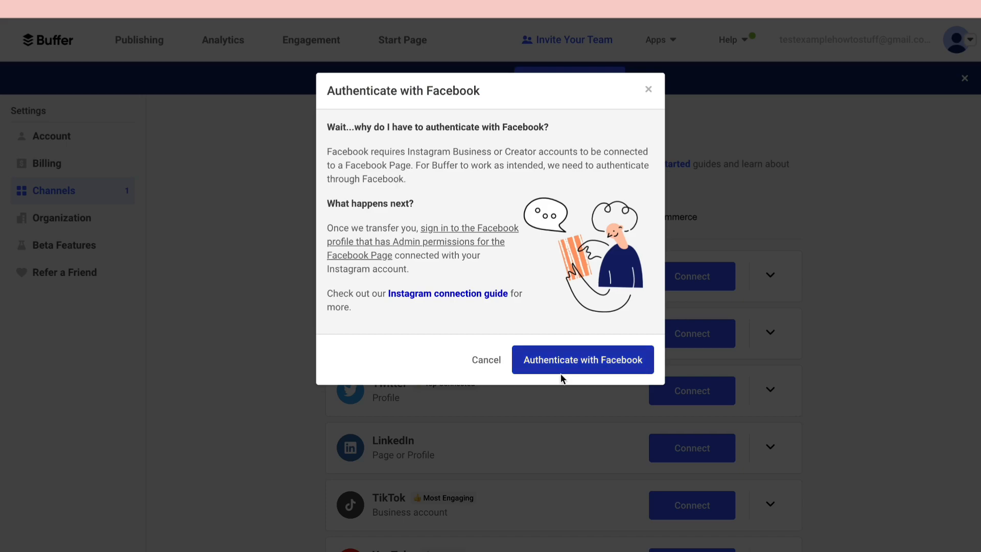
Step: Authenticate through Facebook and allow Buffer the requested account access
left_click(583, 359)
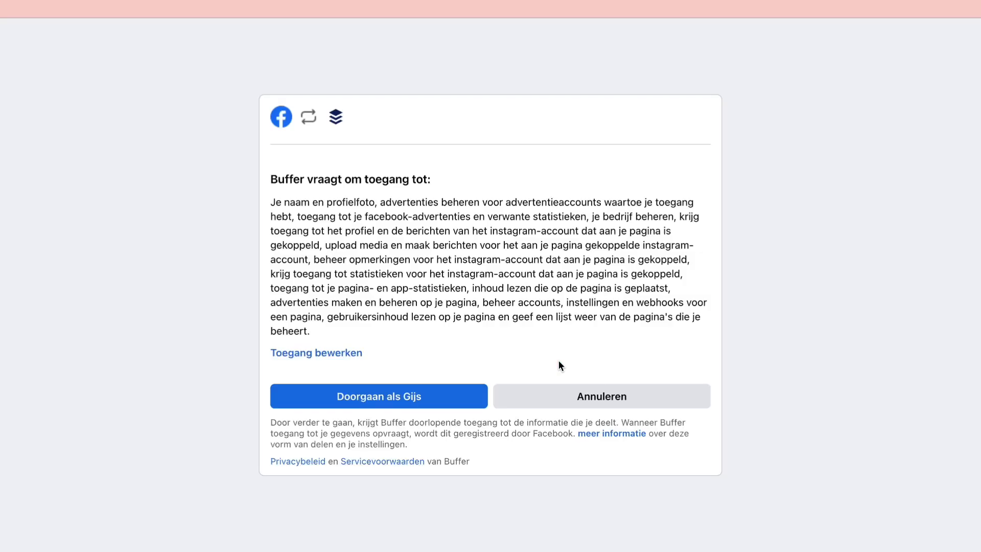
mouse_move(431, 382)
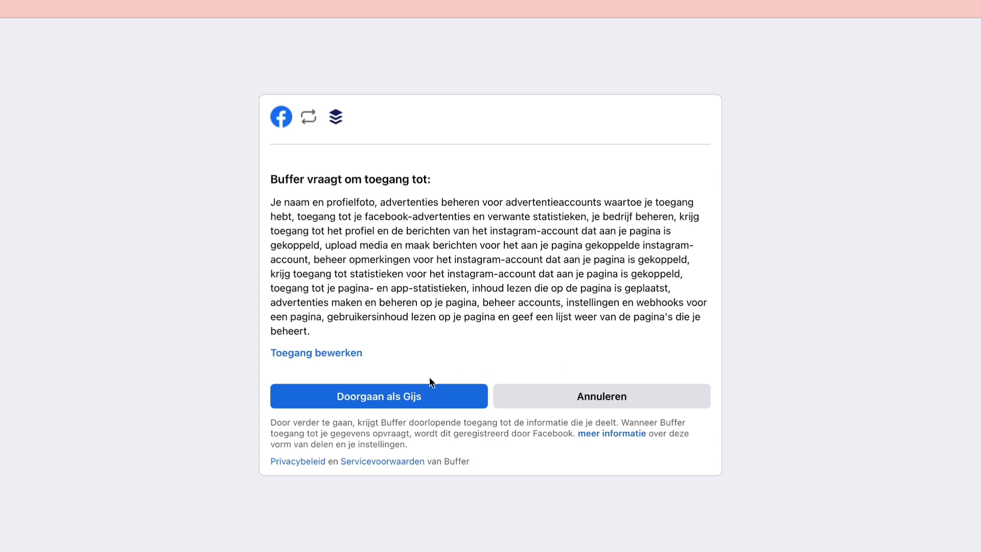
left_click(379, 397)
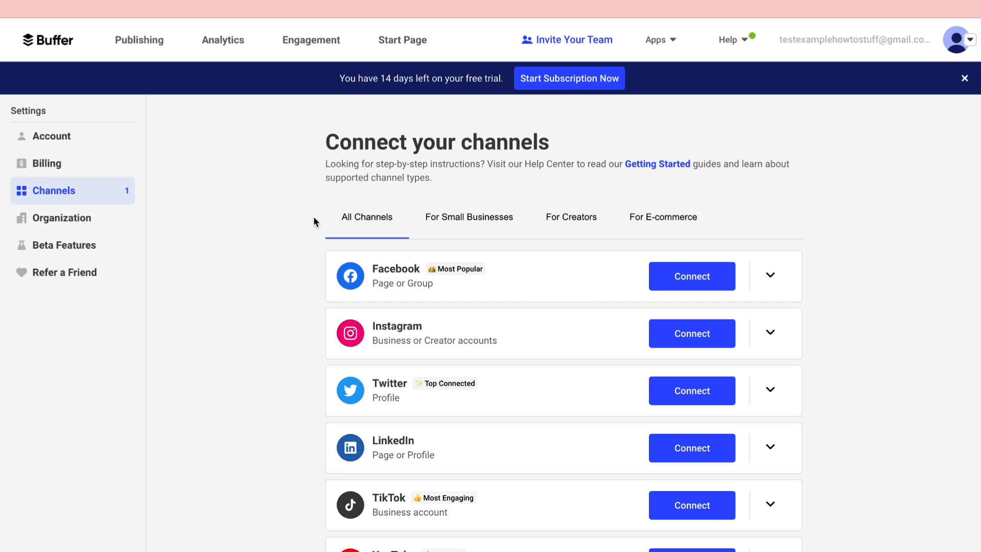
Step: Return to the Publishing queue and start a new post for the LinkedIn channel
left_click(139, 40)
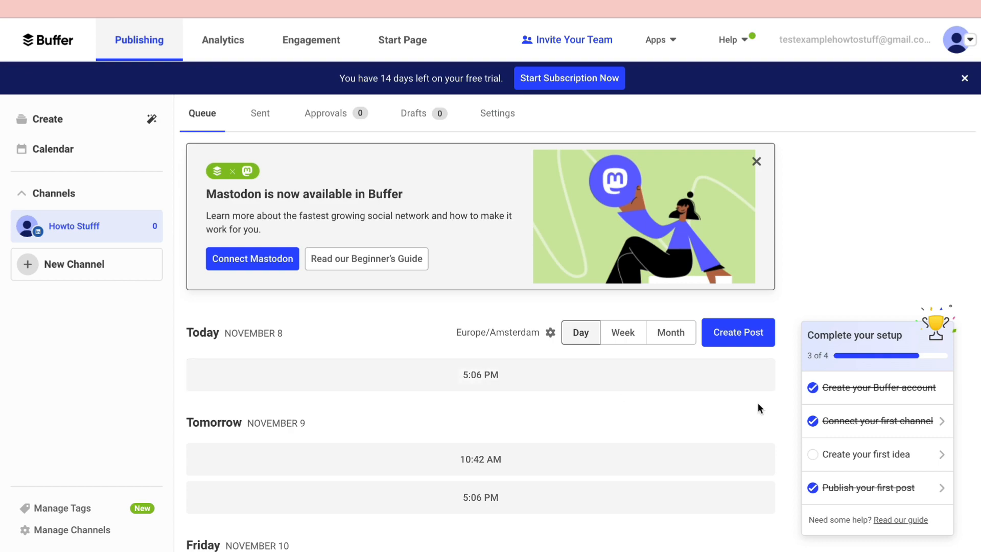
left_click(738, 333)
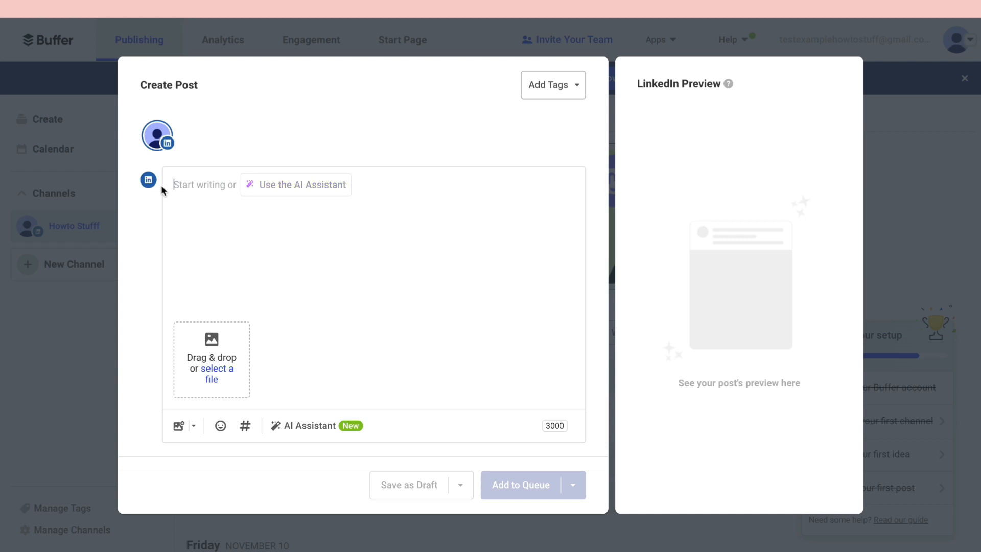
mouse_move(232, 387)
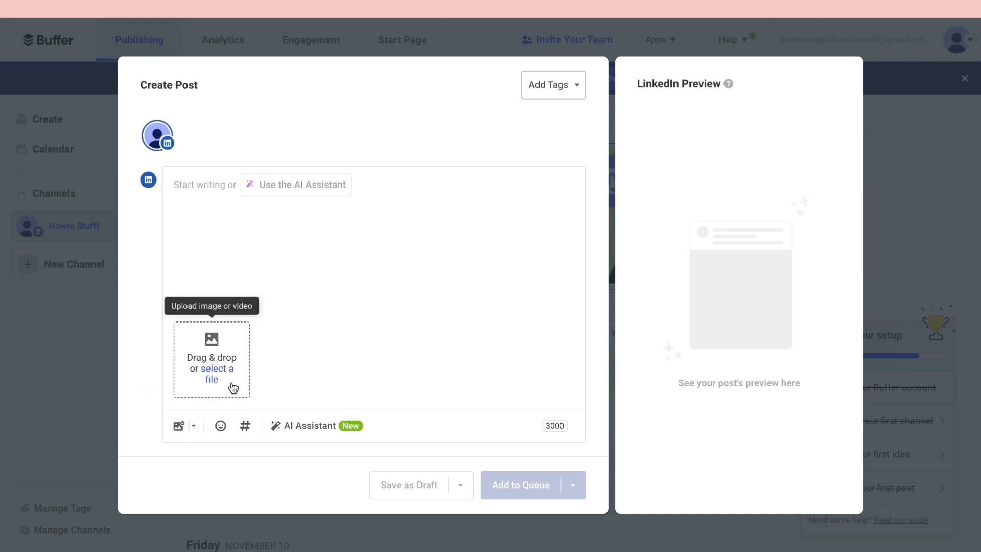
Step: Write the post text 'h' in the LinkedIn composer
type("h")
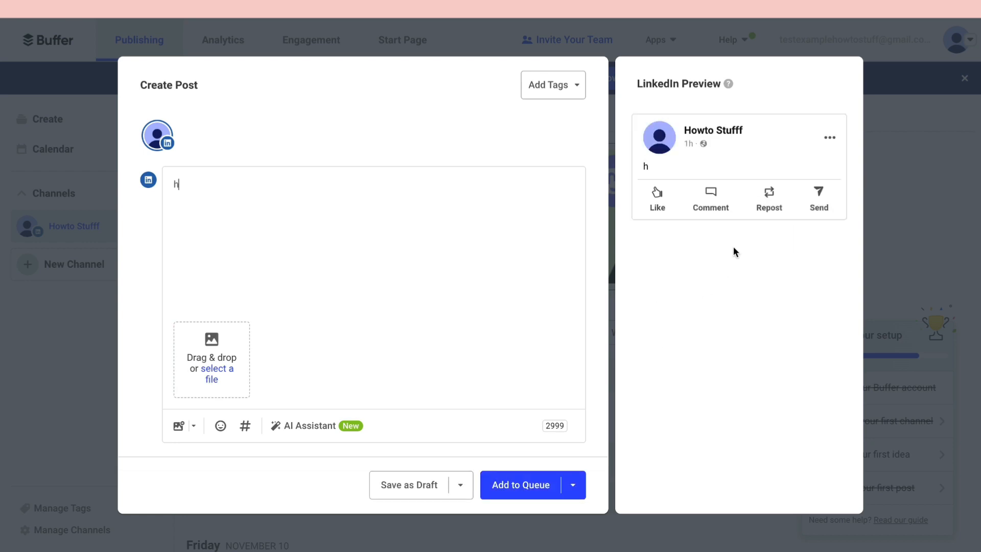
mouse_move(692, 168)
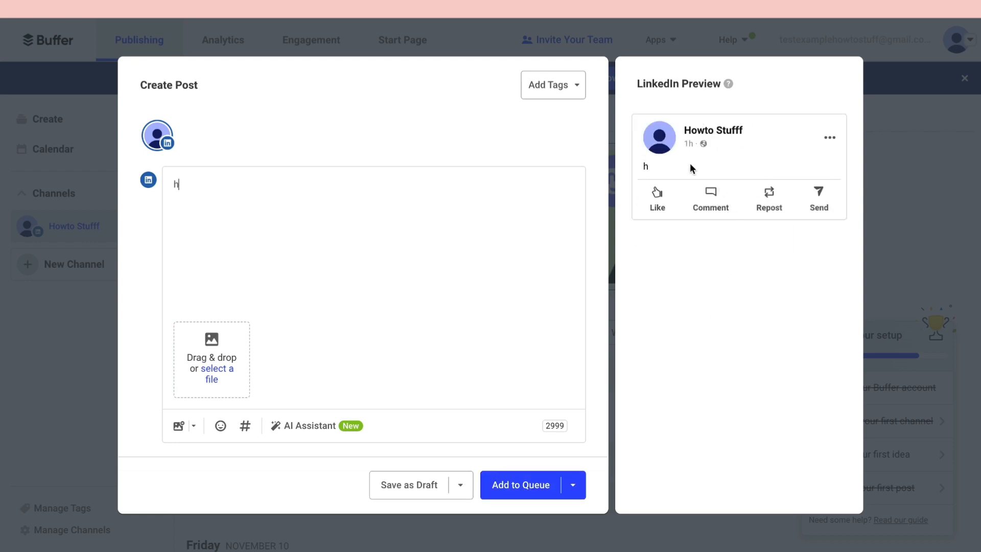
mouse_move(725, 194)
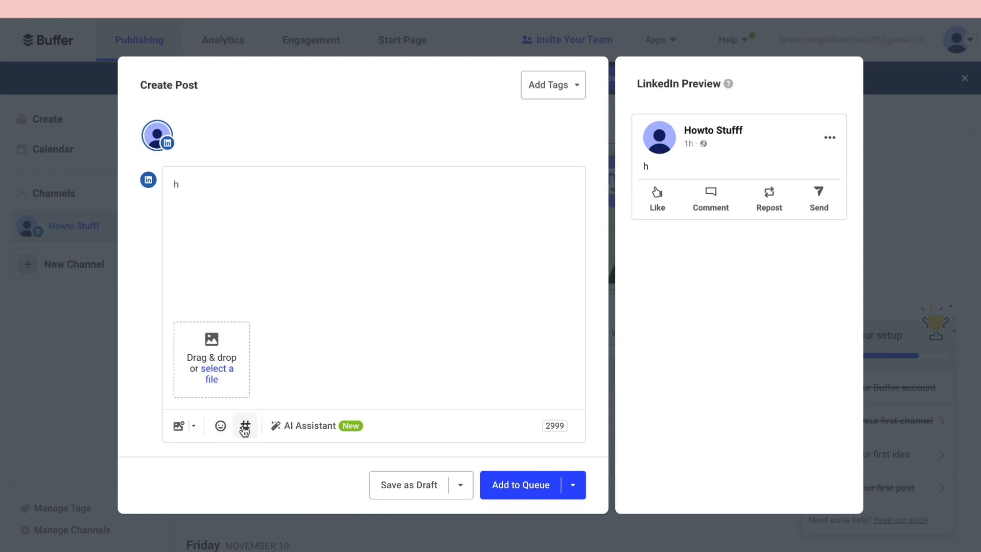
mouse_move(576, 485)
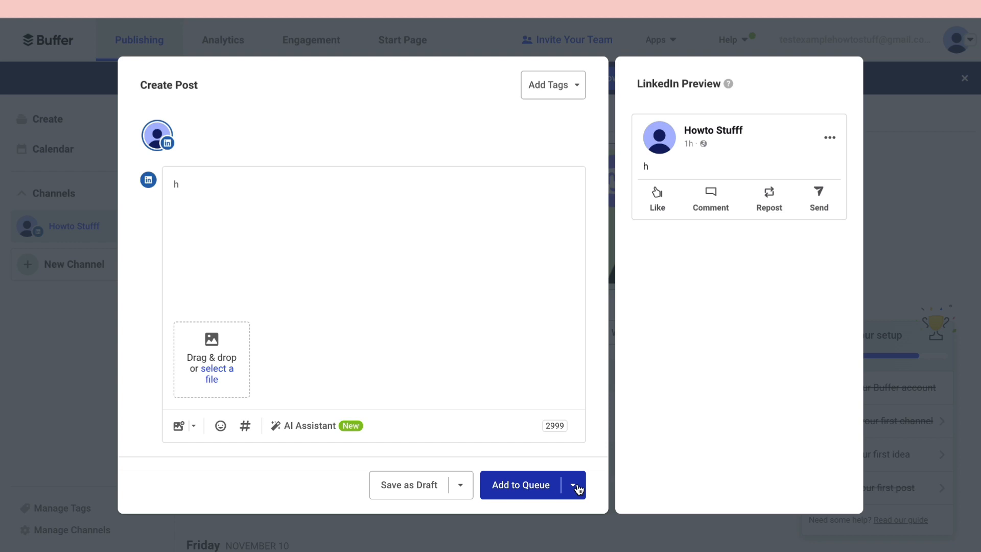
Step: Schedule the post for November 15 at 08:00 PM instead of adding it to the queue
left_click(571, 485)
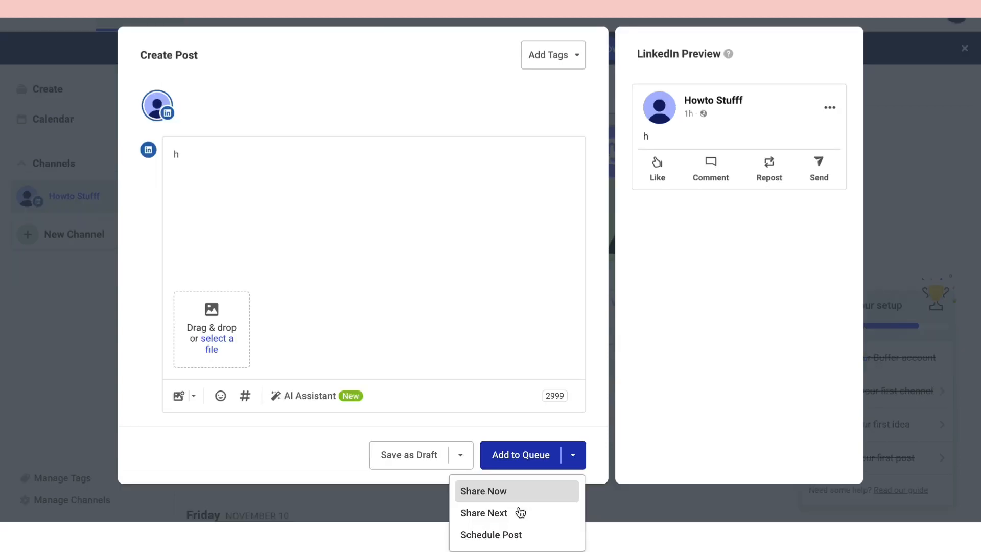
left_click(491, 535)
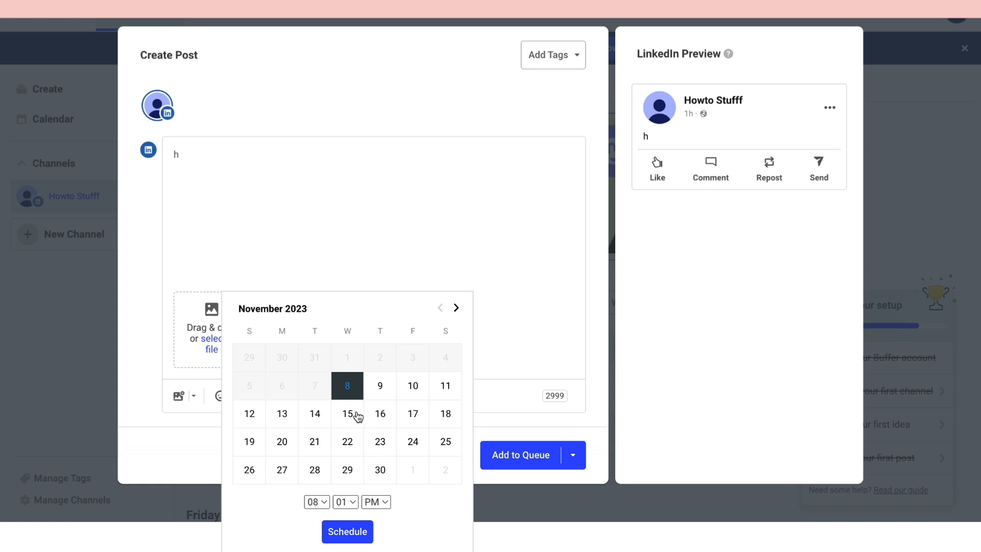
left_click(348, 414)
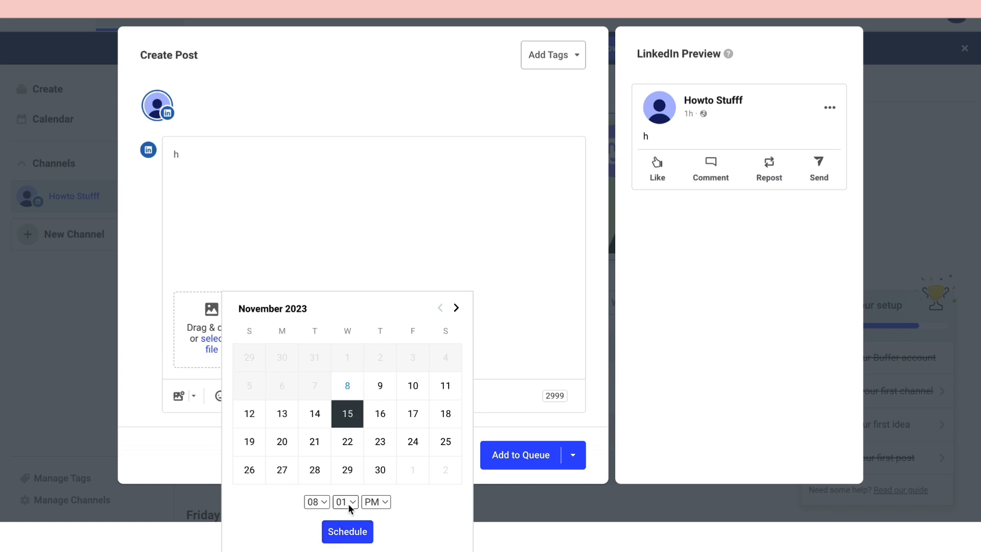
left_click(347, 532)
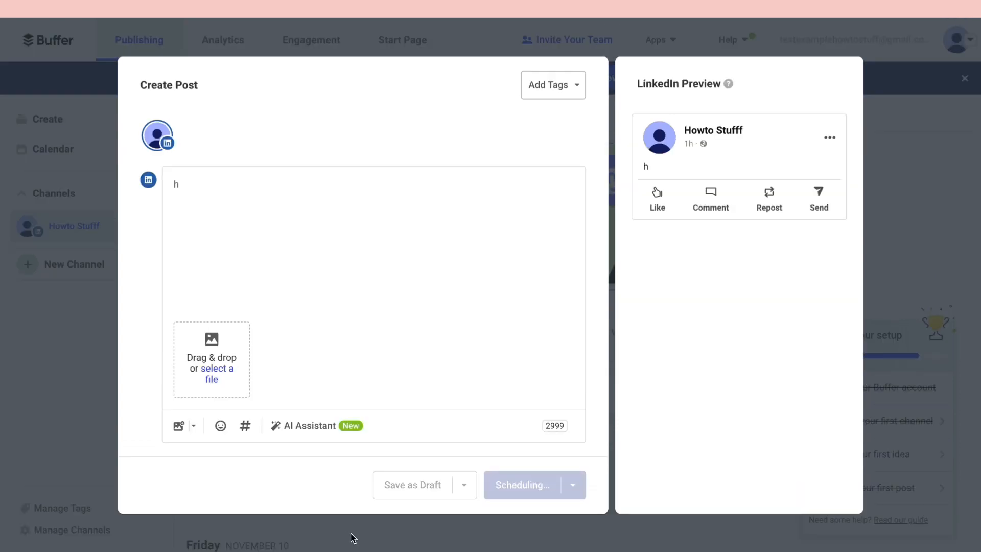
left_click(523, 485)
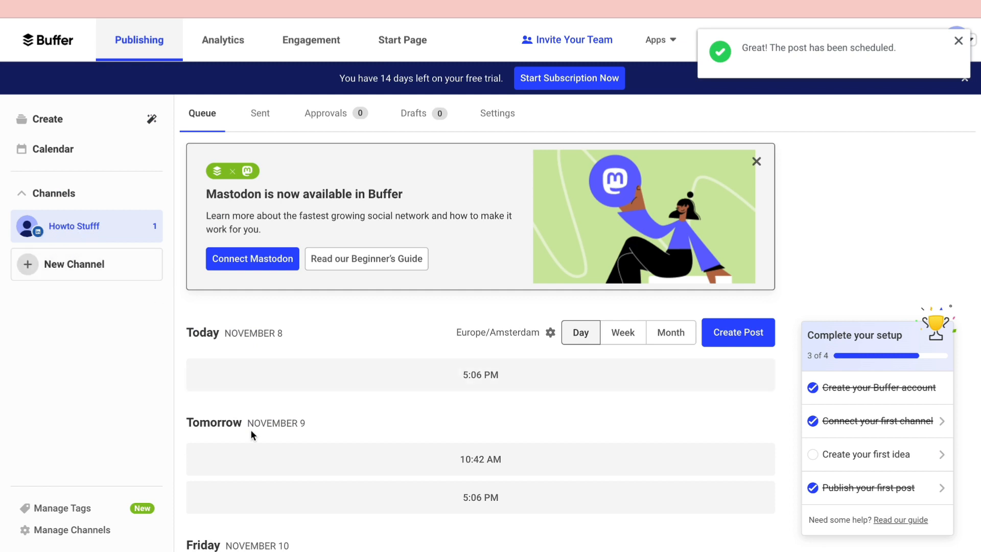
Step: Scroll the queue to Wednesday, November 15 to see the 8:00 PM scheduled post
scroll("down", 3)
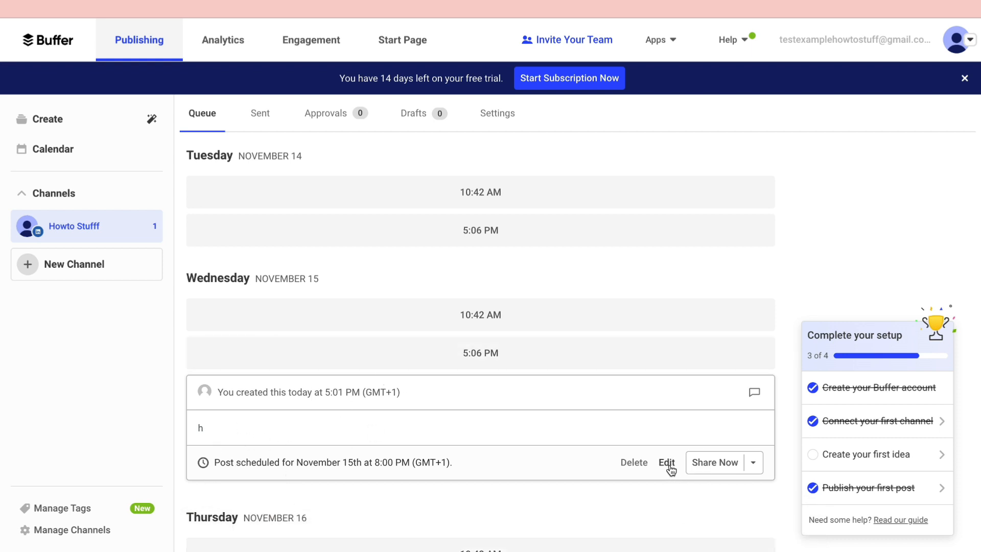
mouse_move(553, 337)
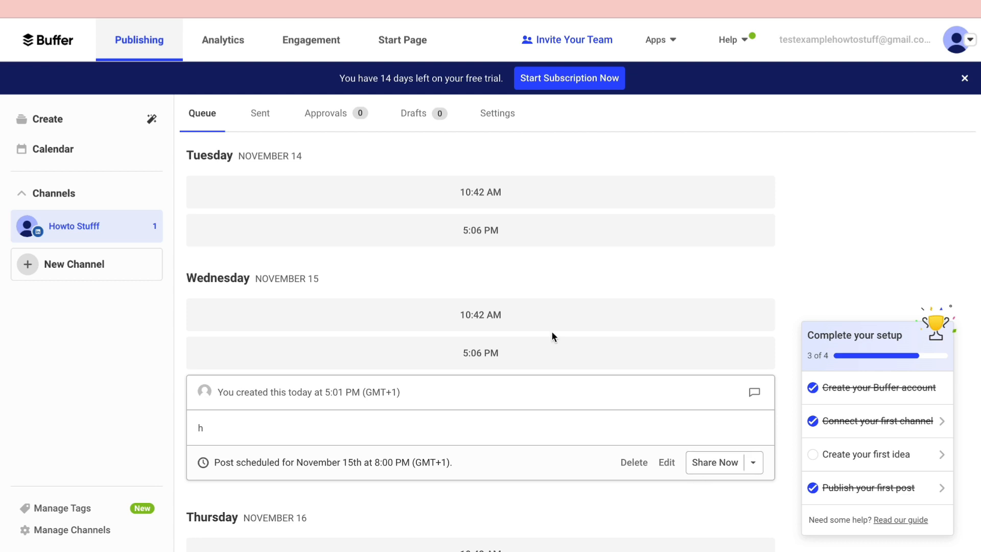